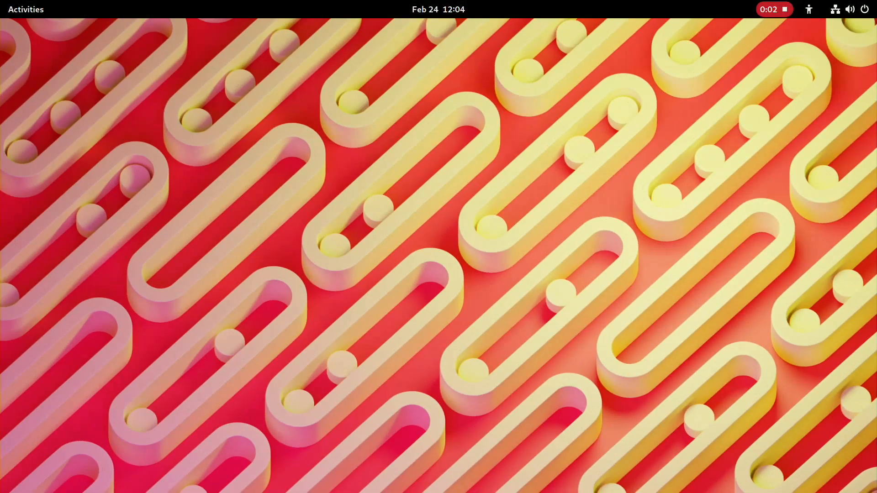
- Launch Settings from the Activities overview's application grid
click(25, 9)
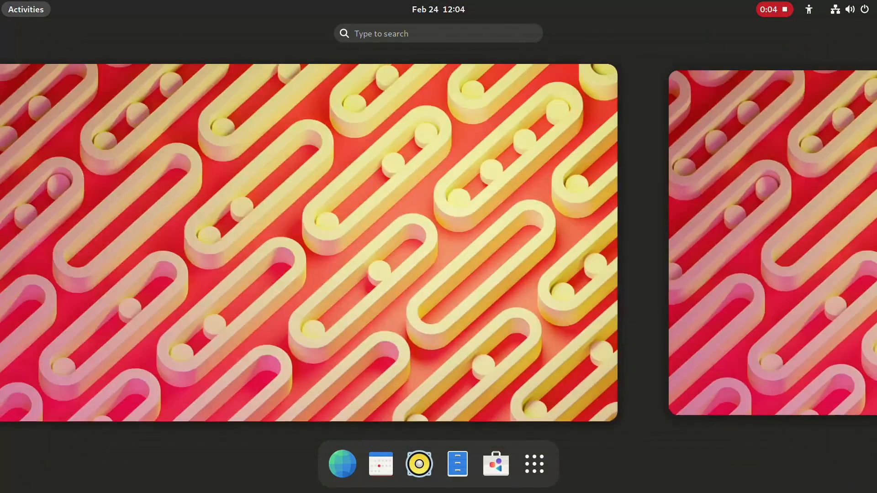
click(533, 464)
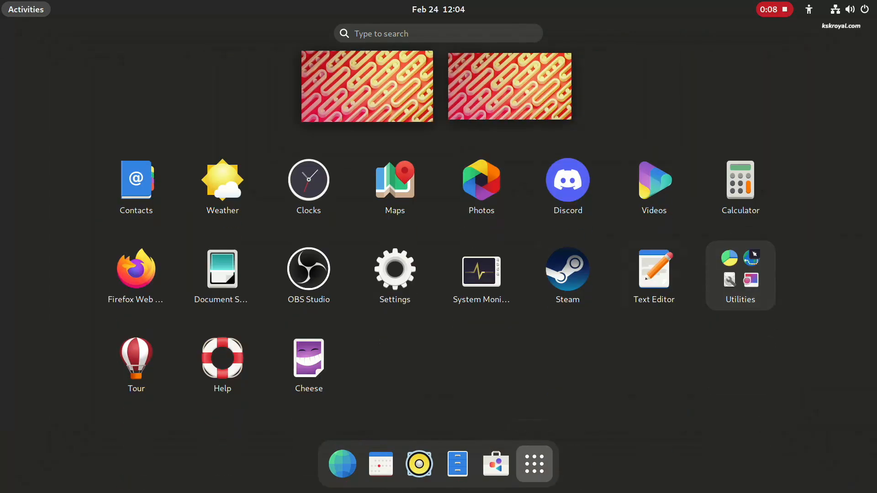
click(849, 9)
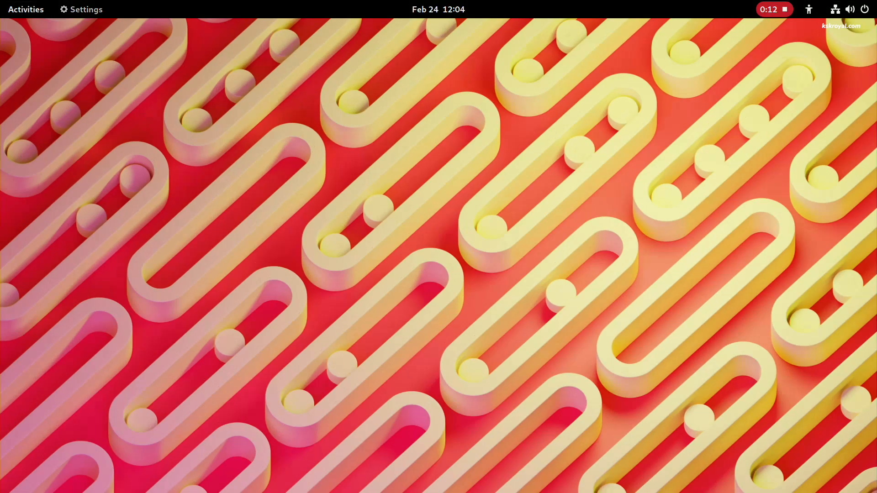
- Show the About page listing GNOME version 44.beta, then return to Activities
click(81, 9)
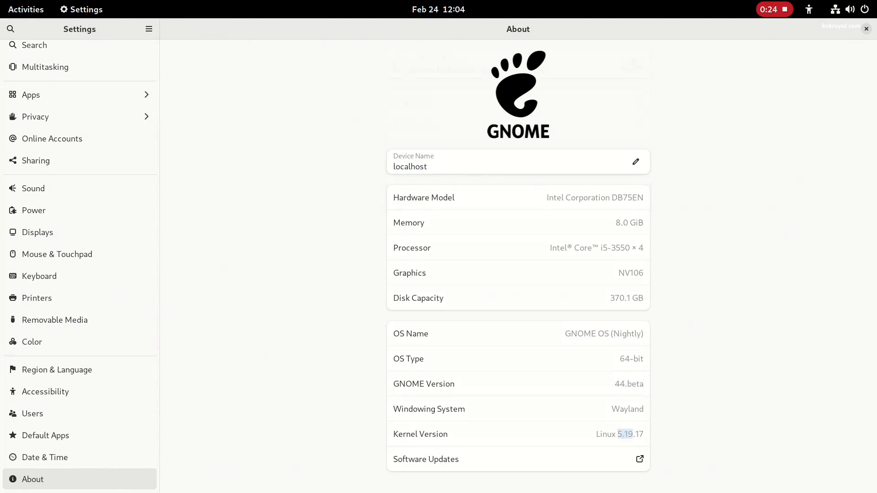
click(25, 9)
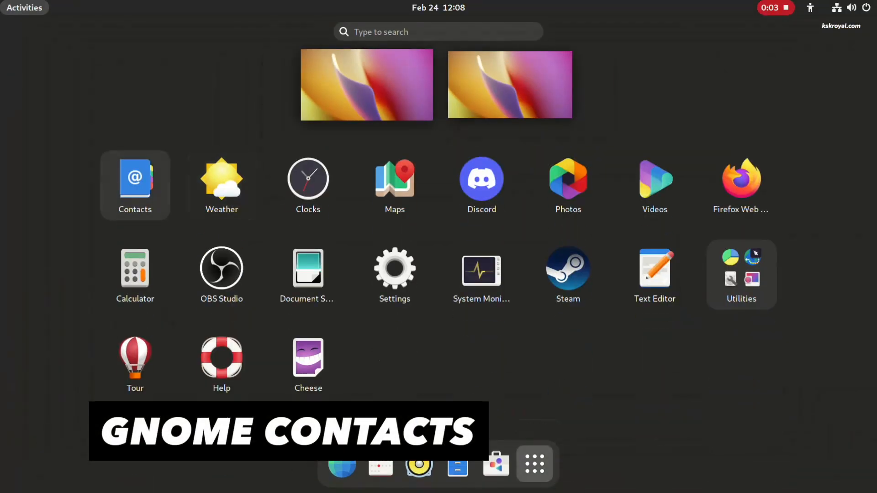
click(134, 180)
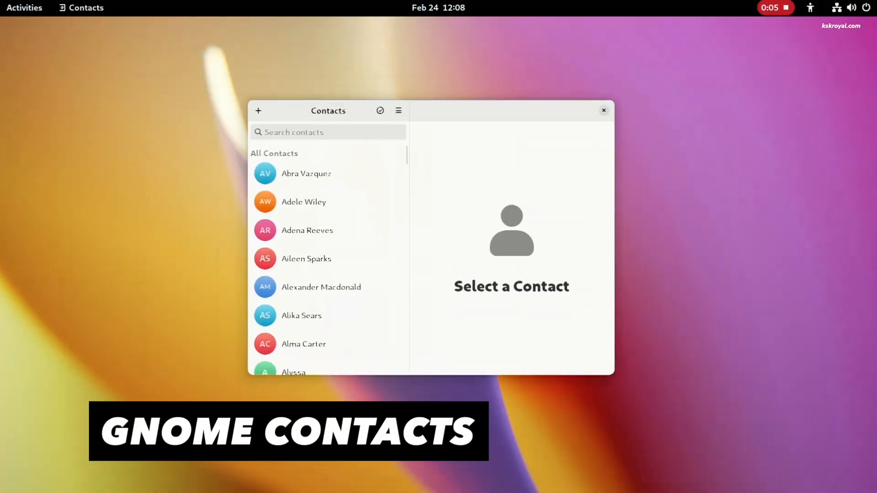
scroll(down, 3)
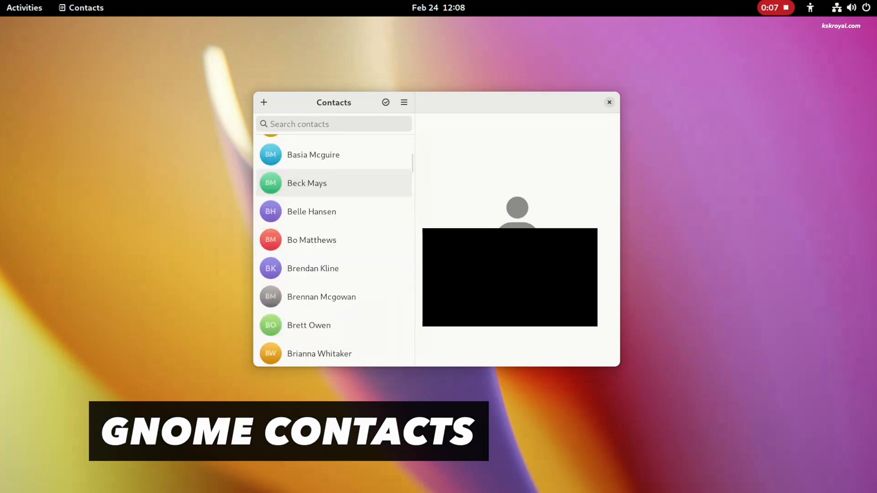
click(312, 268)
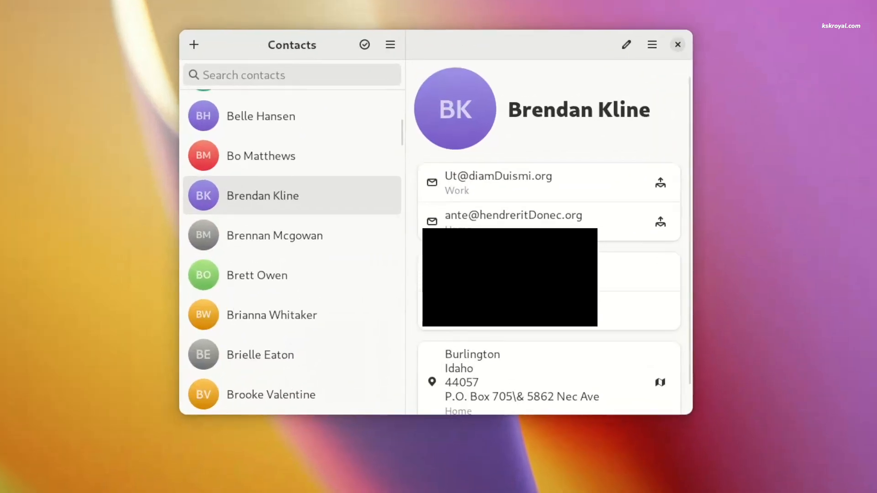
click(651, 45)
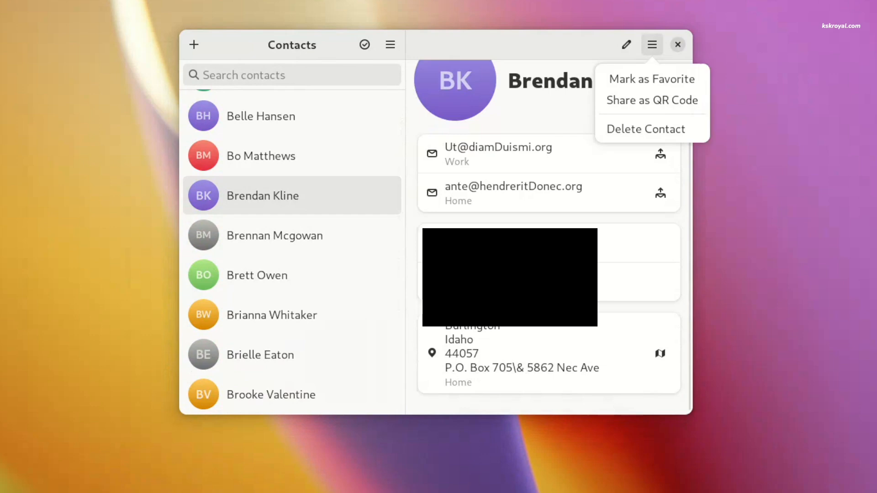
click(651, 100)
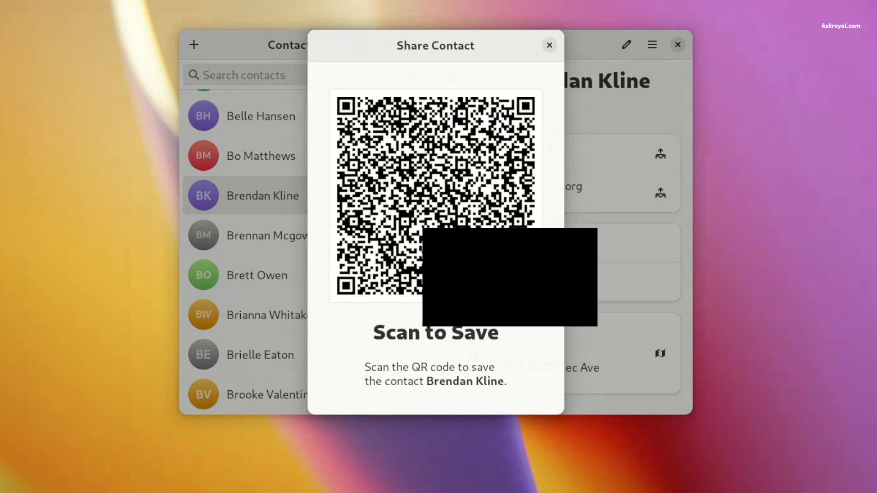
click(549, 45)
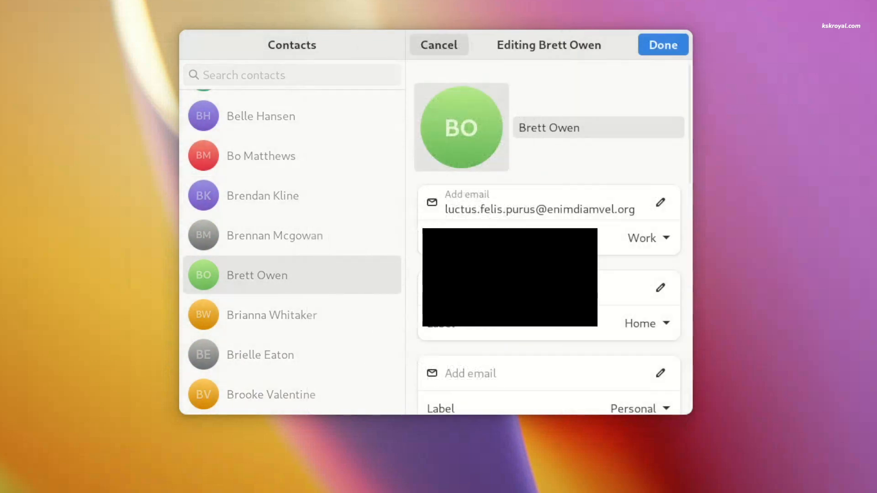
click(460, 127)
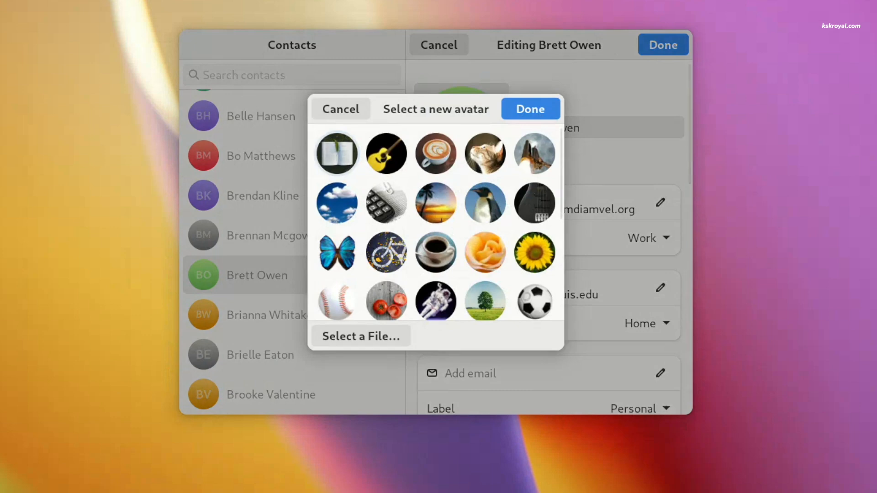
scroll(down, 3)
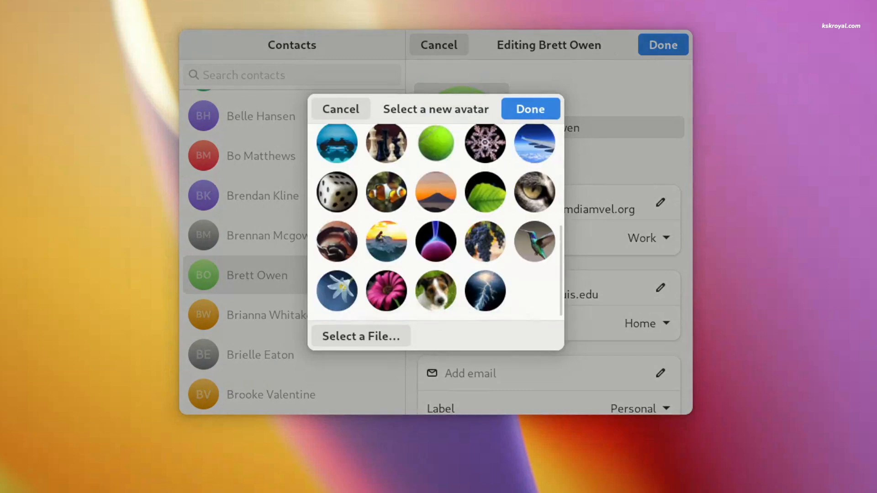
scroll(up, 3)
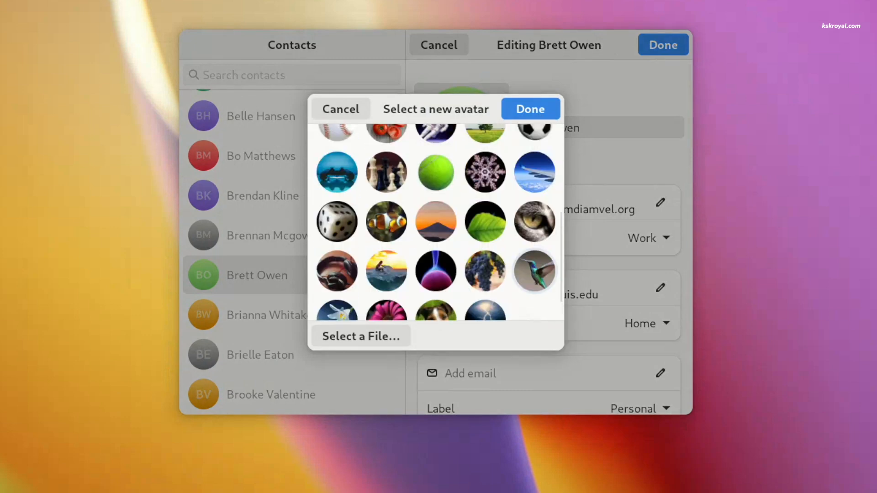
scroll(down, 3)
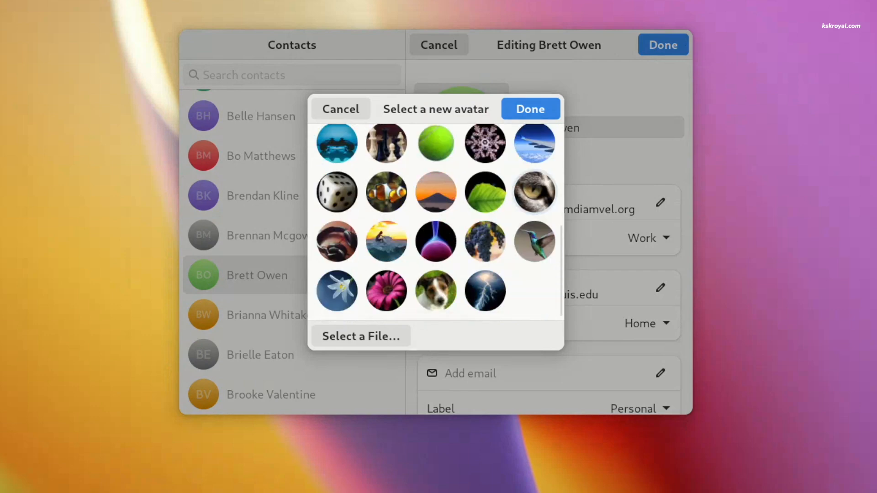
mouse_move(533, 242)
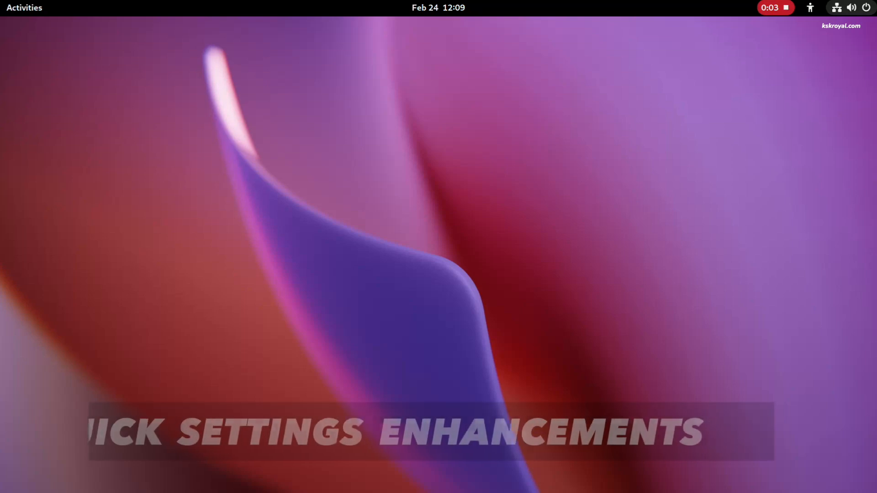
- Show the quick settings panel with its Bluetooth and background apps sections, then reach Appearance settings
click(850, 8)
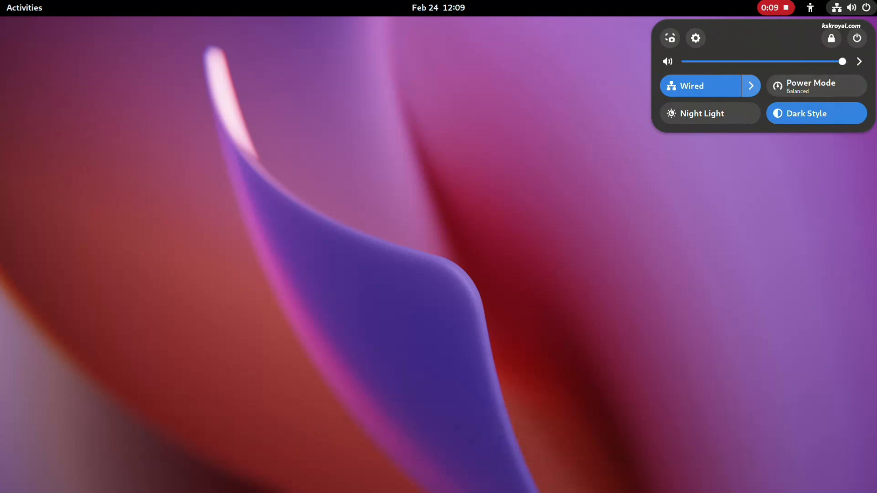
click(859, 61)
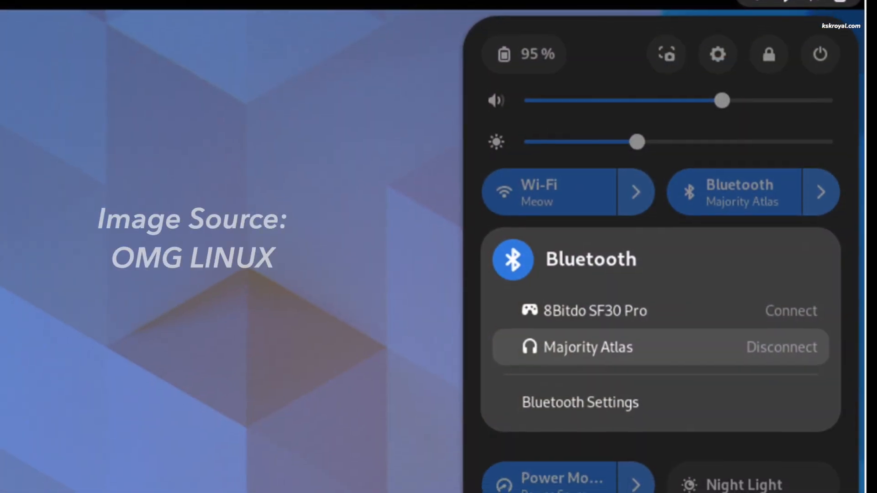
scroll(down, 3)
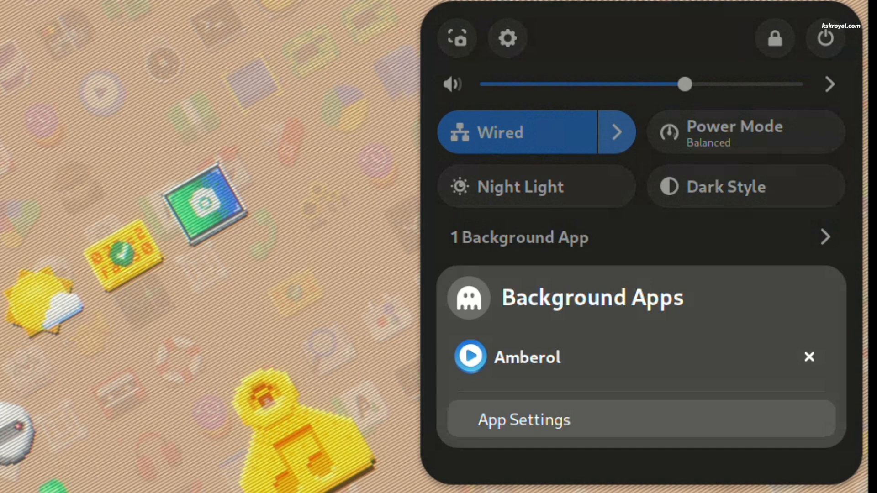
click(507, 37)
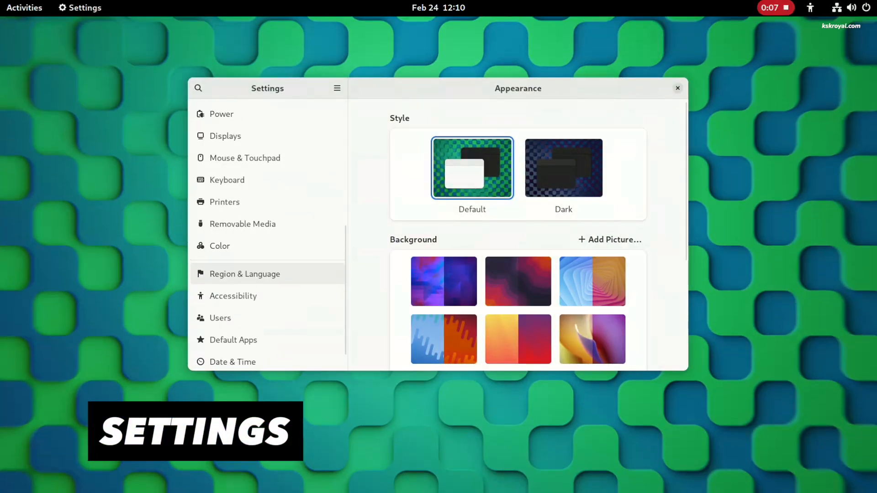
- Review the Accessibility Seeing page and return to the main accessibility options
click(232, 296)
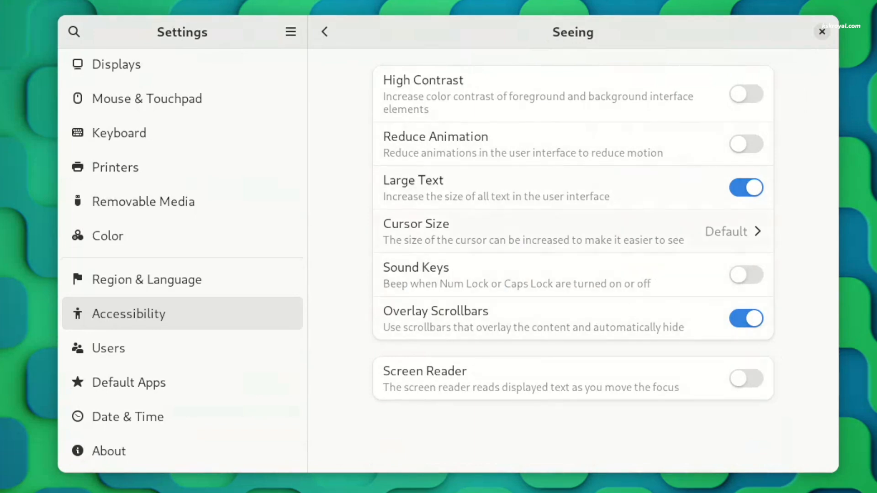
scroll(up, 3)
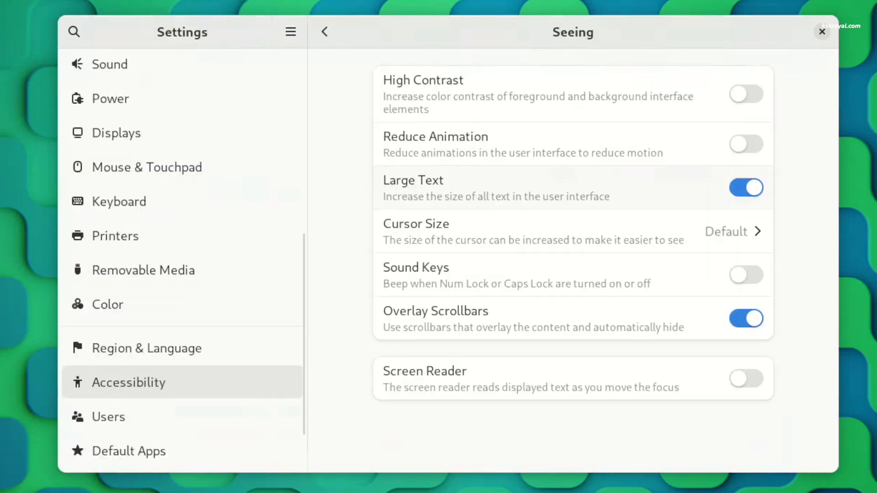
click(324, 32)
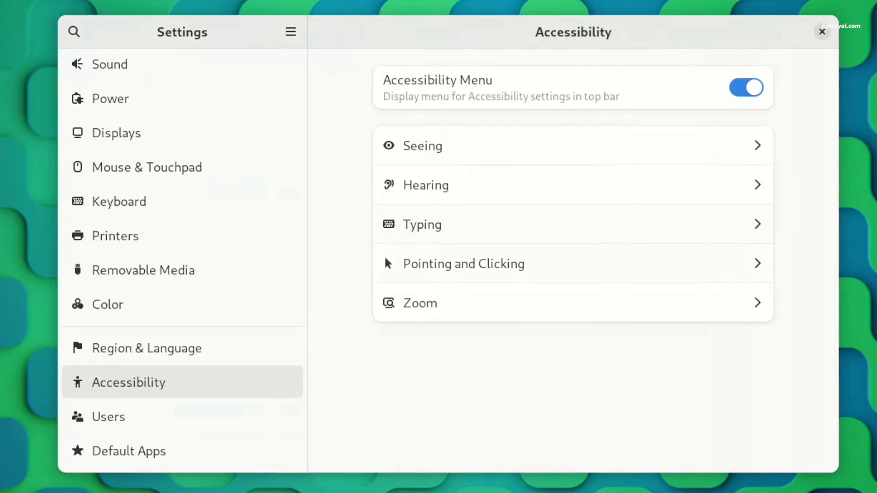
- Show the Pointing & Clicking accessibility settings with Hover Click, then select Date & Time
click(463, 263)
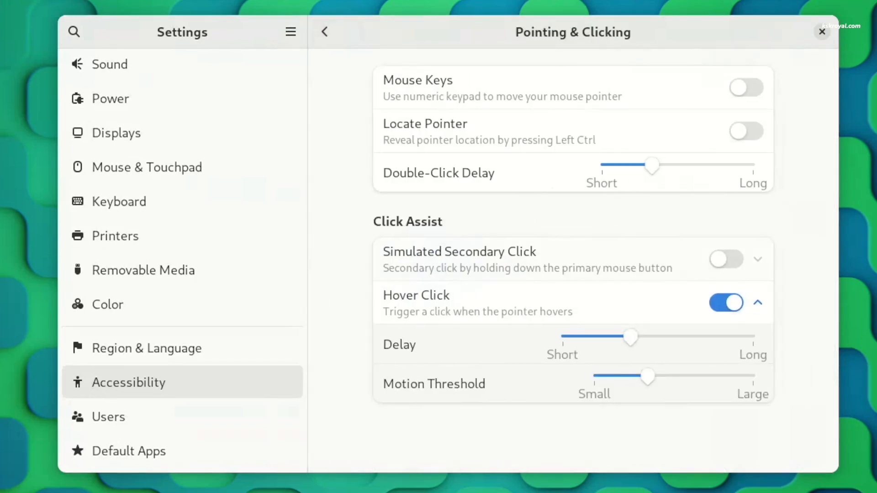
click(127, 416)
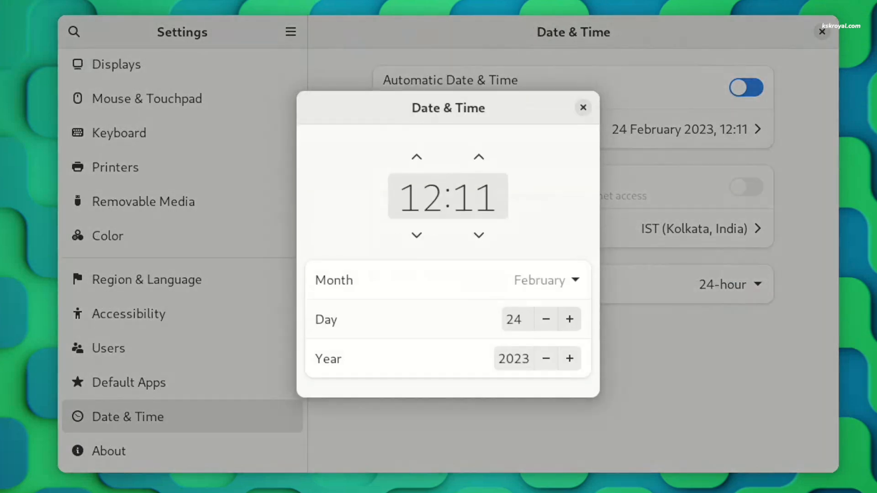
- Bring up the dialog for manually setting the date and time
click(546, 280)
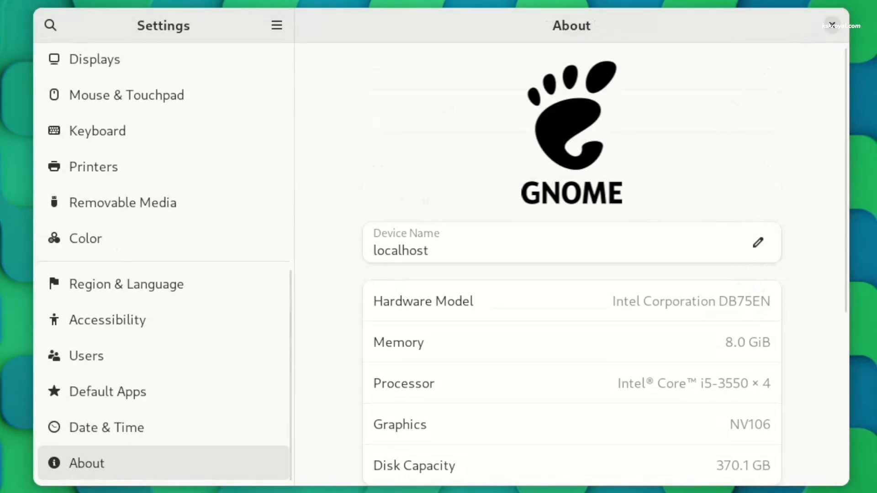
scroll(down, 3)
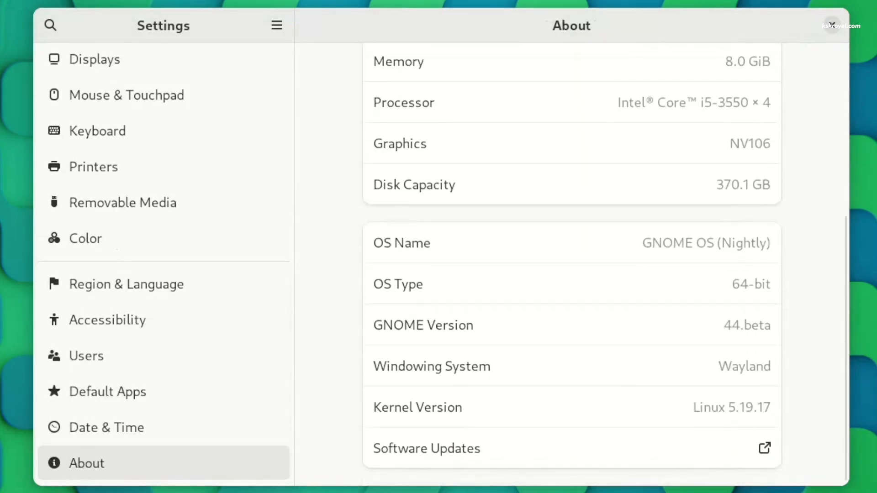
double_click(706, 243)
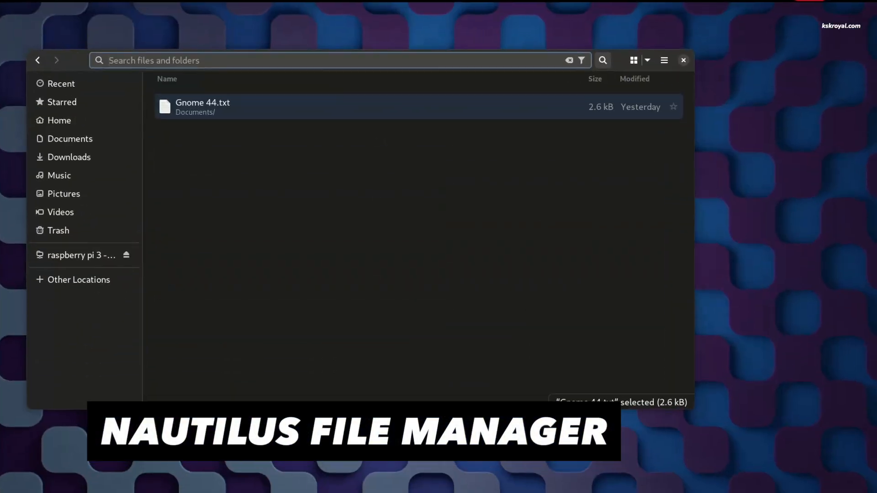
- Search Files for .png images, then change the search term to .webm
text(.png)
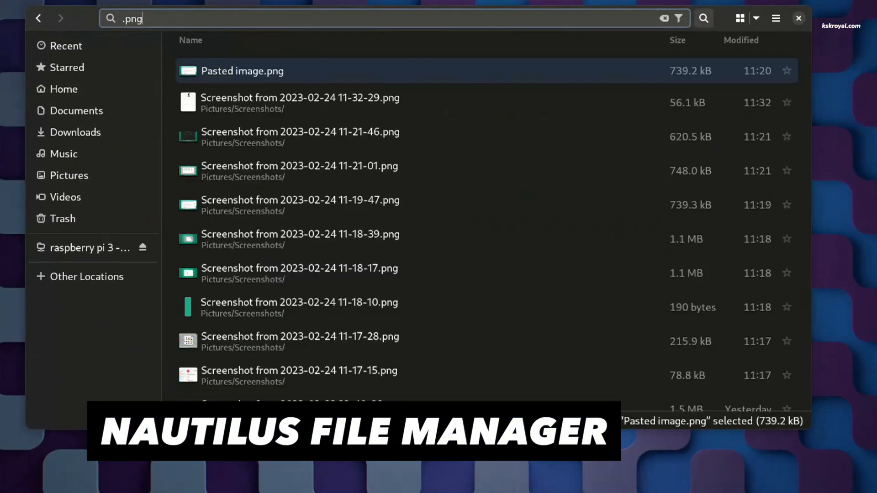
key(BackSpace)
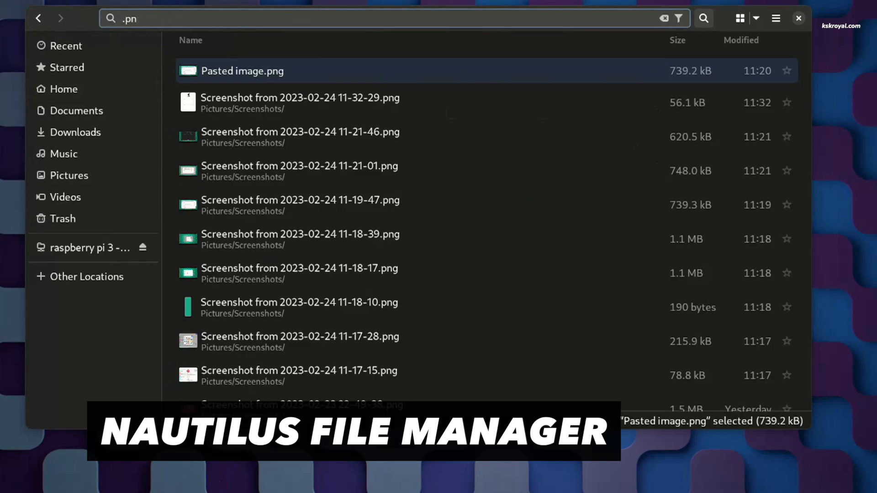
text(.webm)
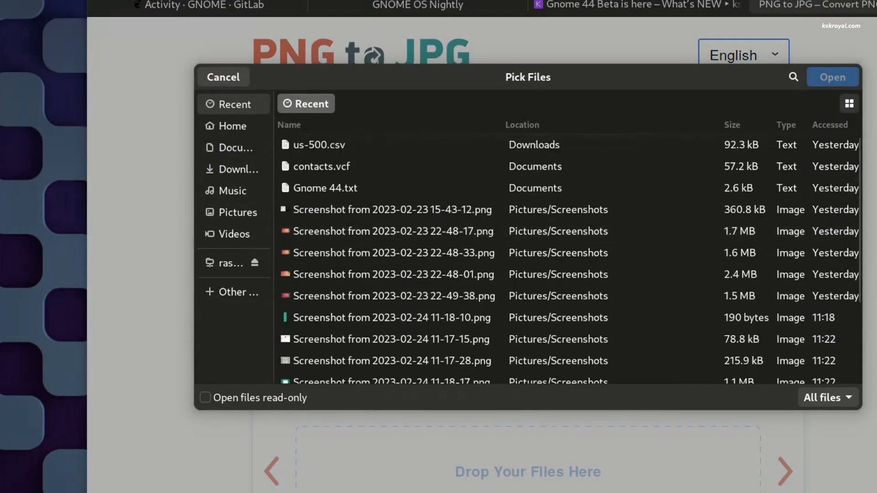
- Pick a recent image file to upload to the PNG to JPG converter
click(849, 103)
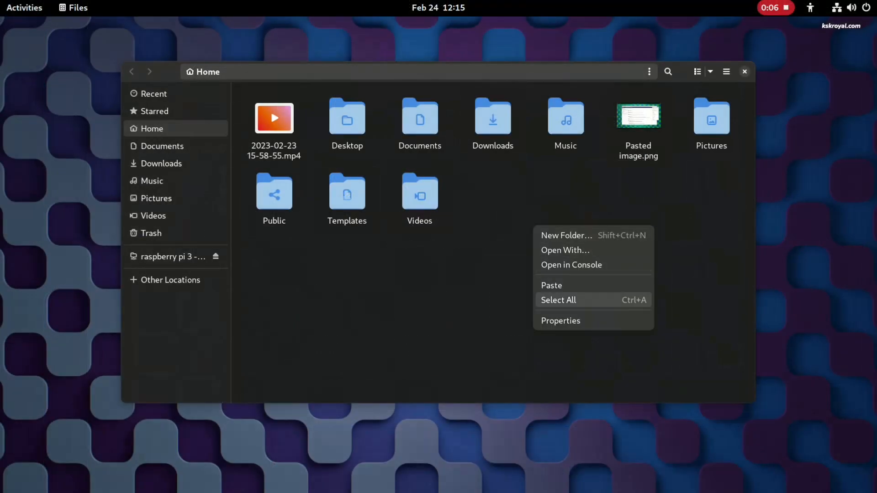
mouse_move(565, 285)
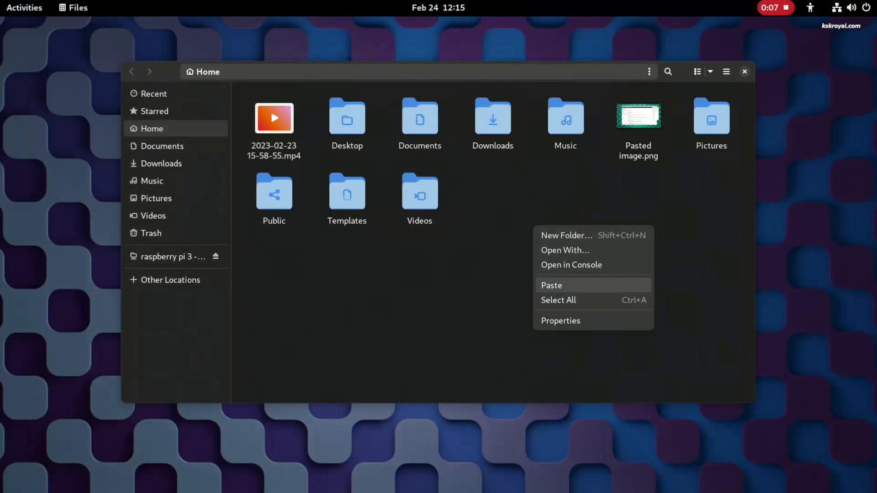
- Paste the copied image into Home as Pasted image 1.png and view the new file
click(551, 285)
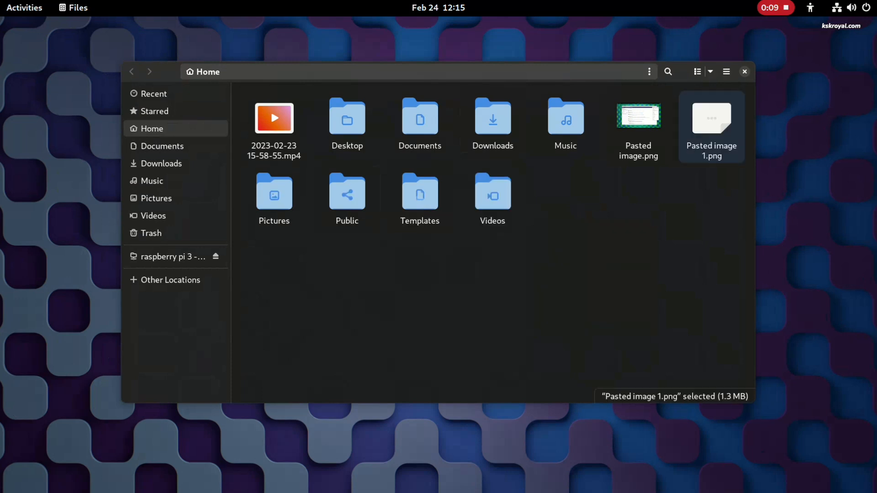
click(392, 307)
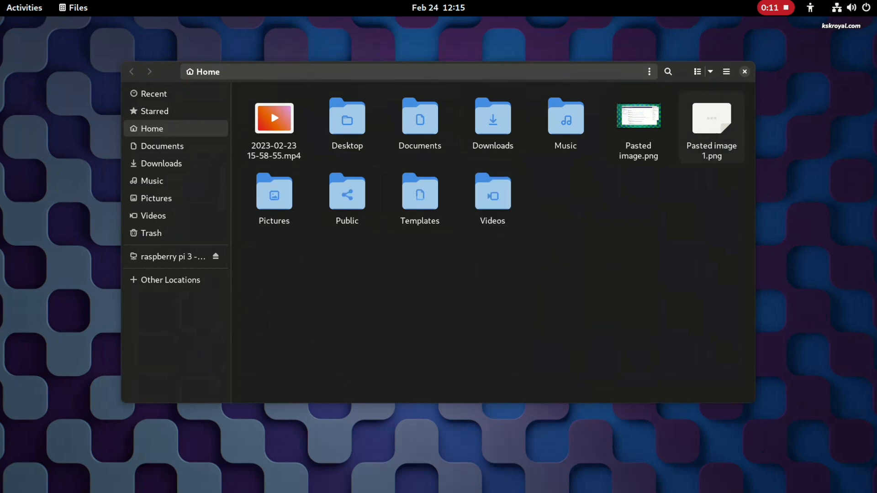
double_click(710, 118)
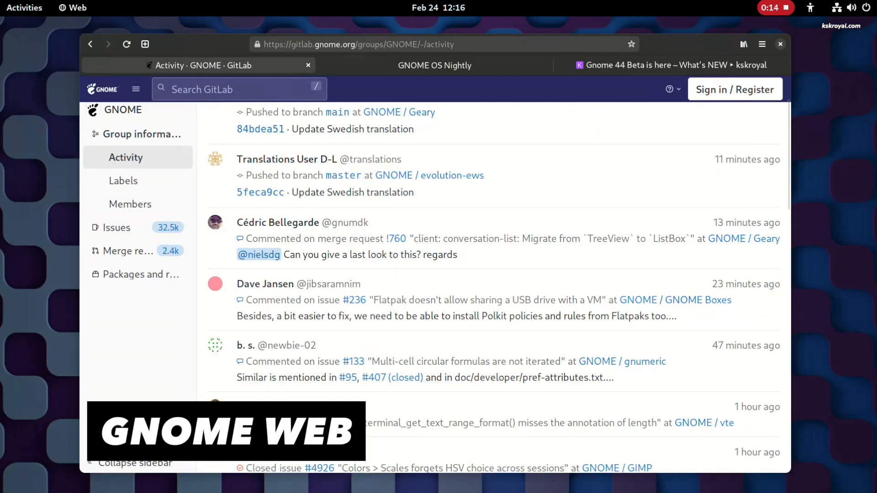
- Switch to the GNOME 44 Beta article tab and toggle the desktop's Dark Style
click(665, 65)
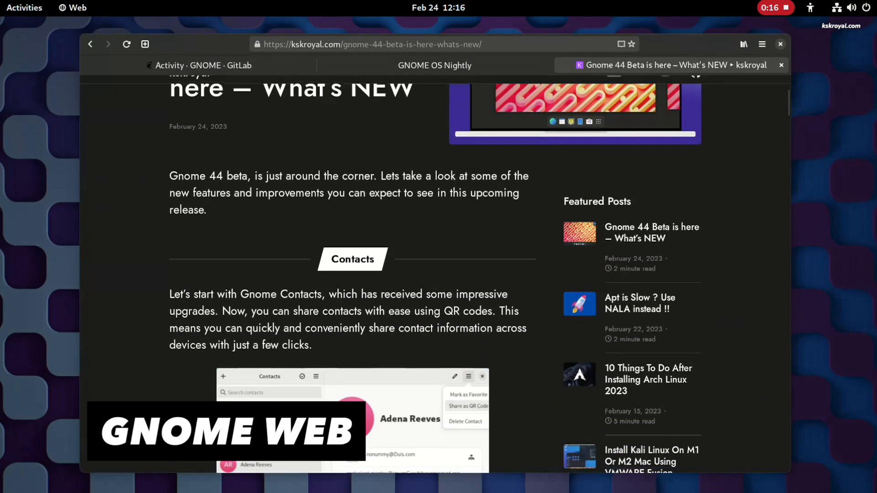
click(849, 7)
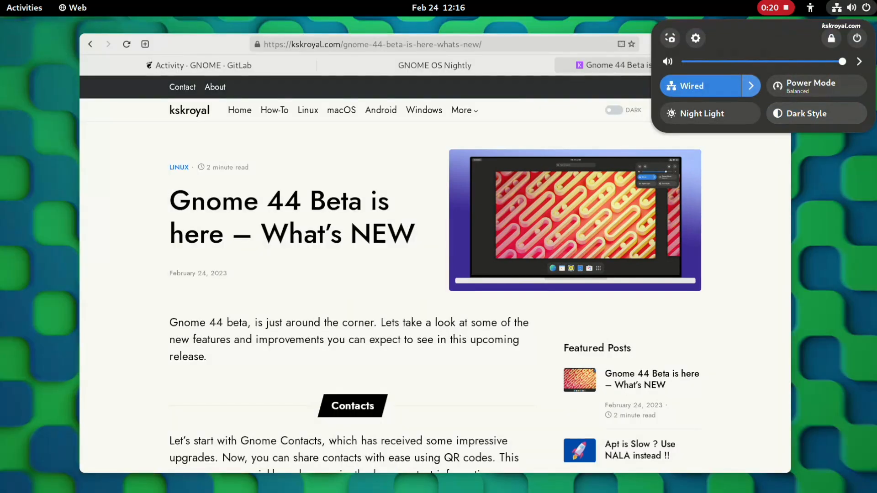
click(816, 114)
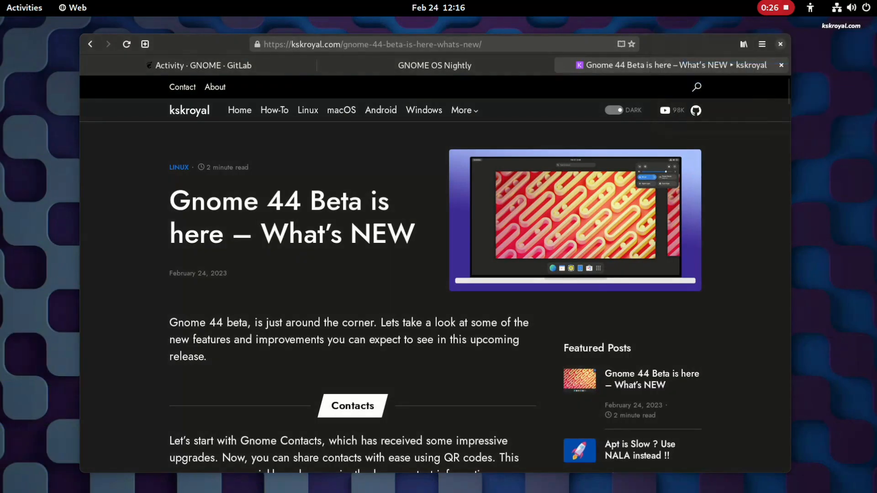
- Show About Web with version 44.beta, then browse the browser's General preferences
click(762, 45)
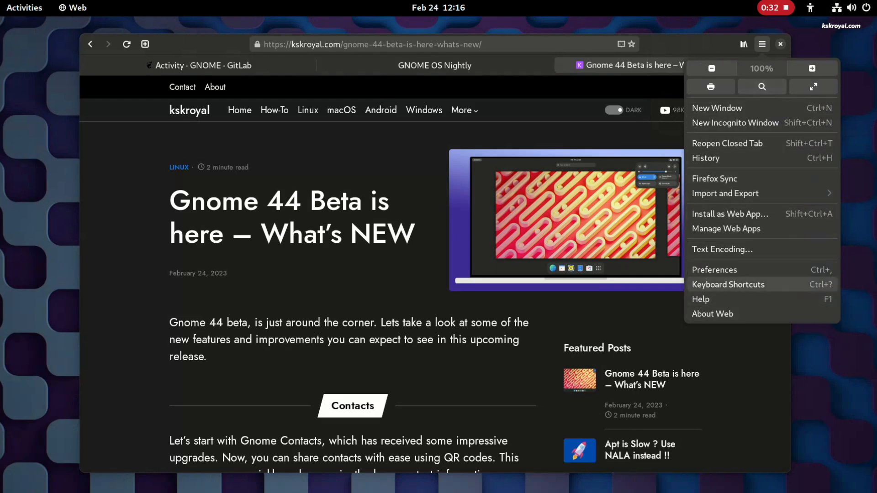
click(712, 314)
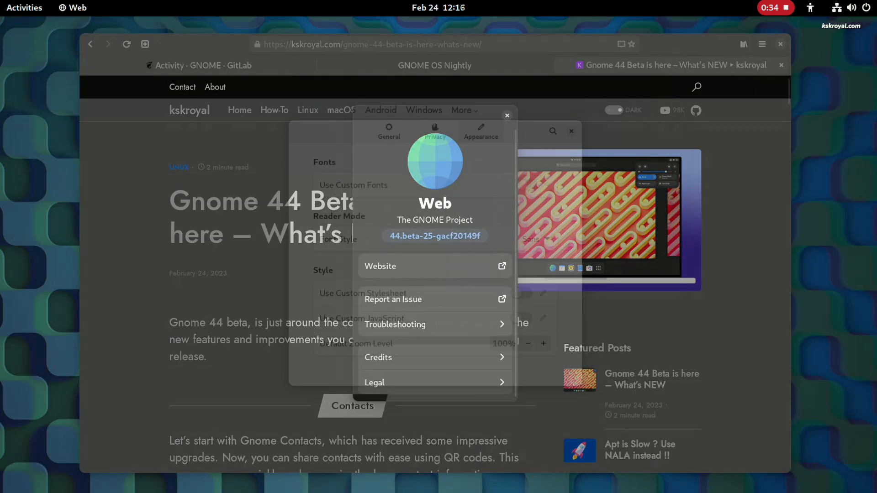
click(434, 132)
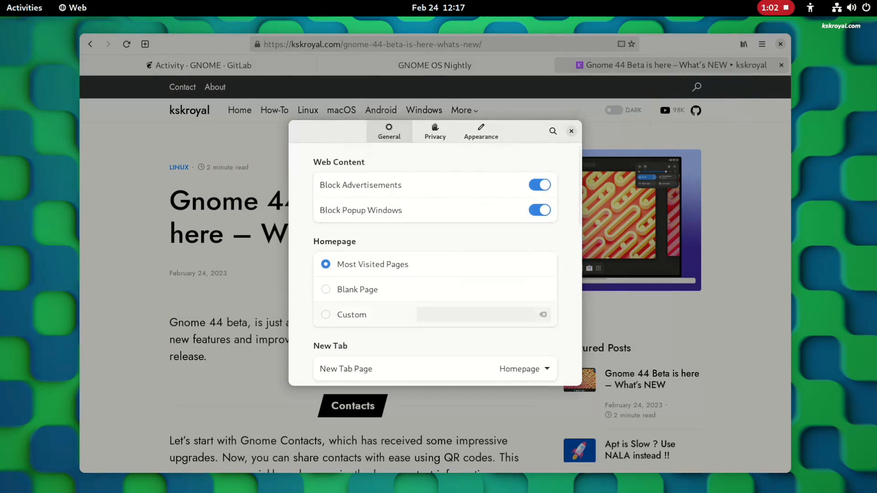
scroll(down, 3)
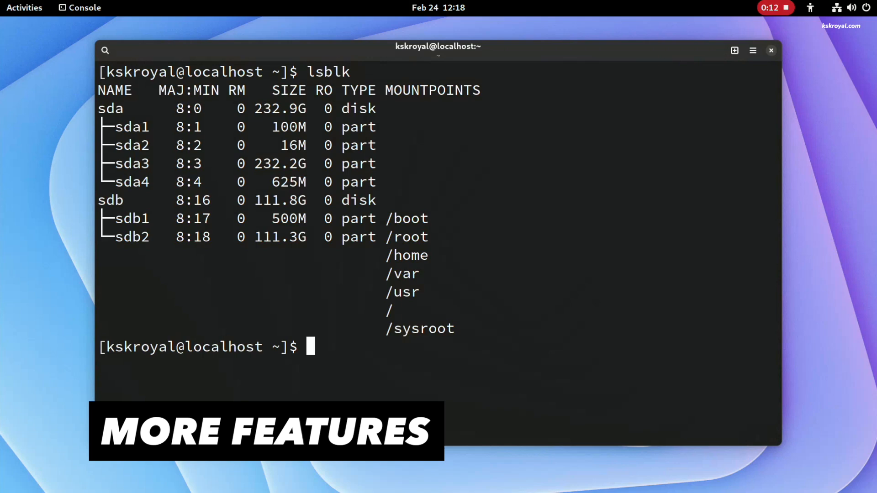
- Switch to the upgrade tab and show the overview of all four open terminal tabs via the Console menu
click(735, 51)
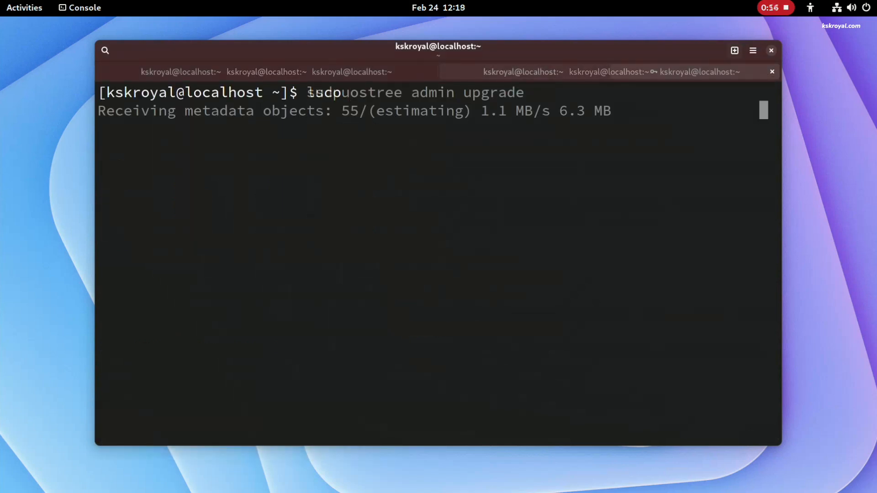
click(752, 50)
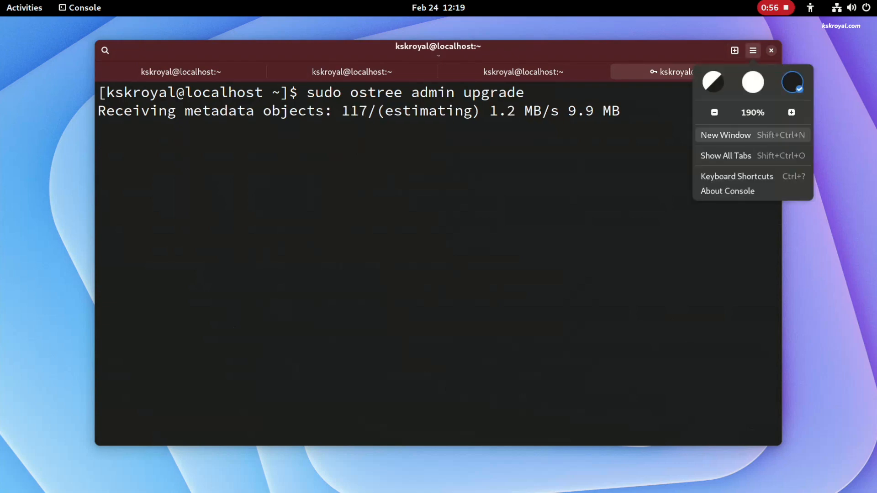
click(725, 155)
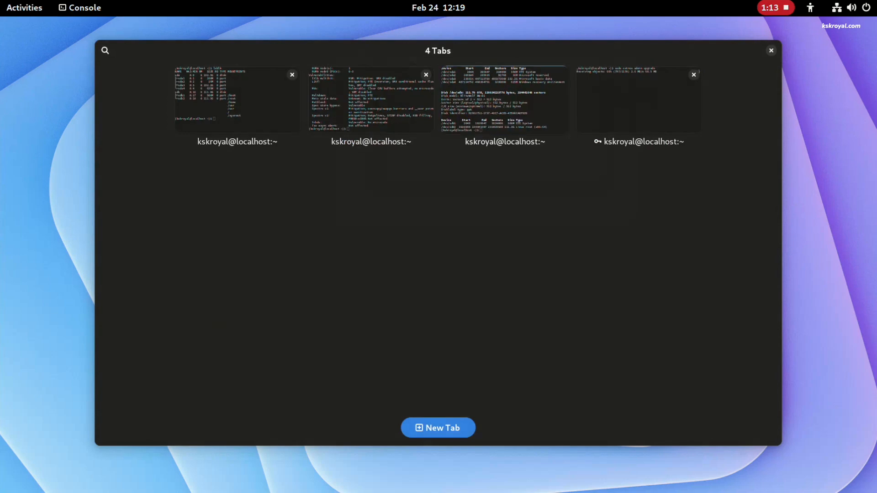
mouse_move(503, 100)
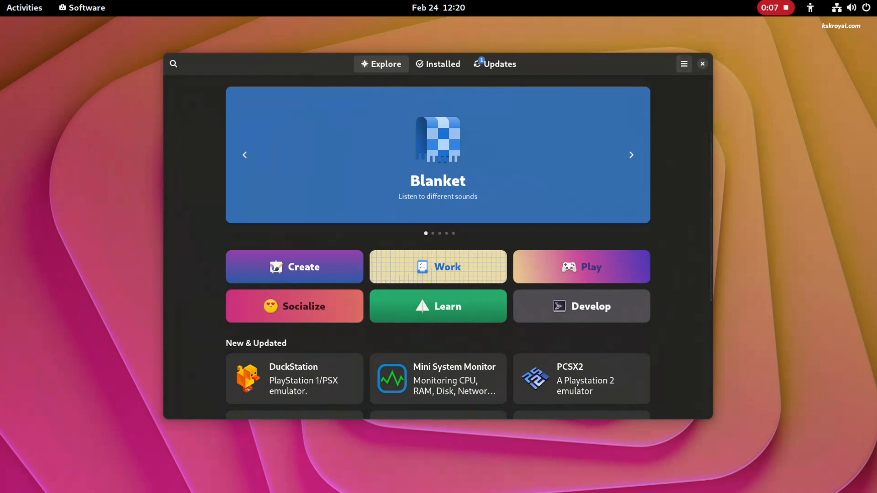
- Show Software's Preferences with automatic updates, update notifications and only-free-apps options
click(682, 63)
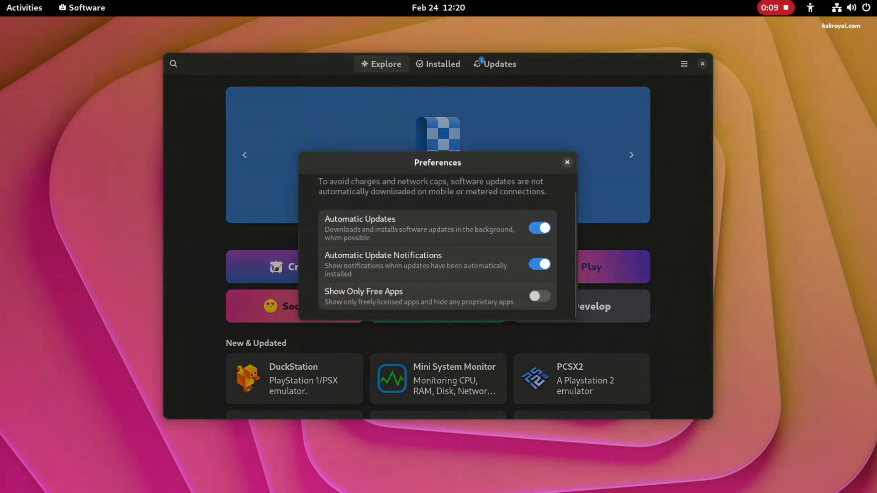
click(539, 296)
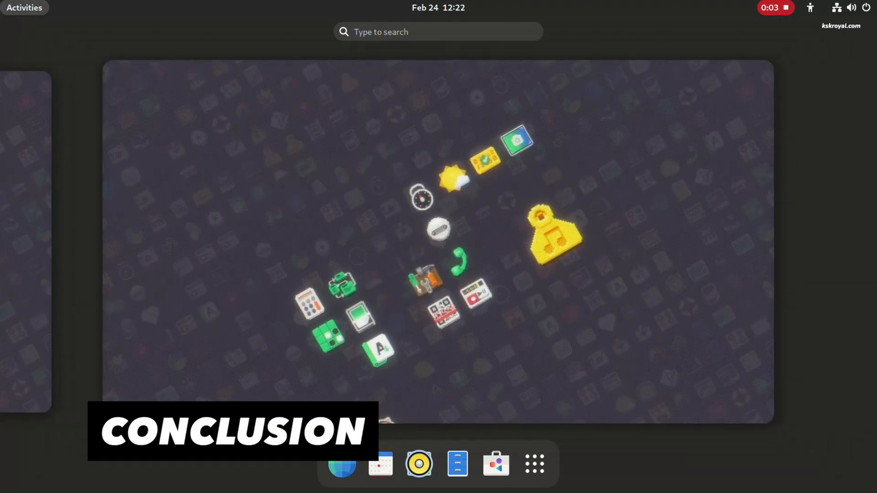
- Show the app grid listing installed apps such as Contacts, Weather, Clocks, Settings and Firefox
click(533, 463)
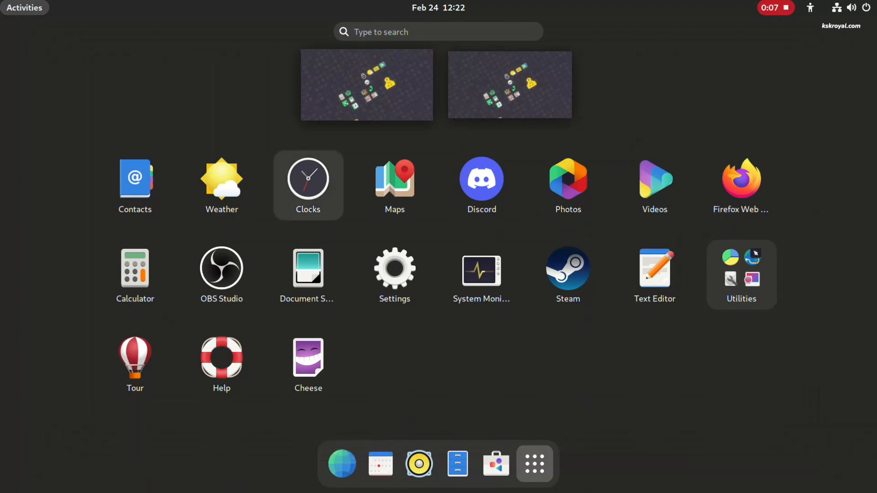
- Scroll the GNOME OS Nightly page to its Install in Boxes and Install on real hardware sections
click(342, 463)
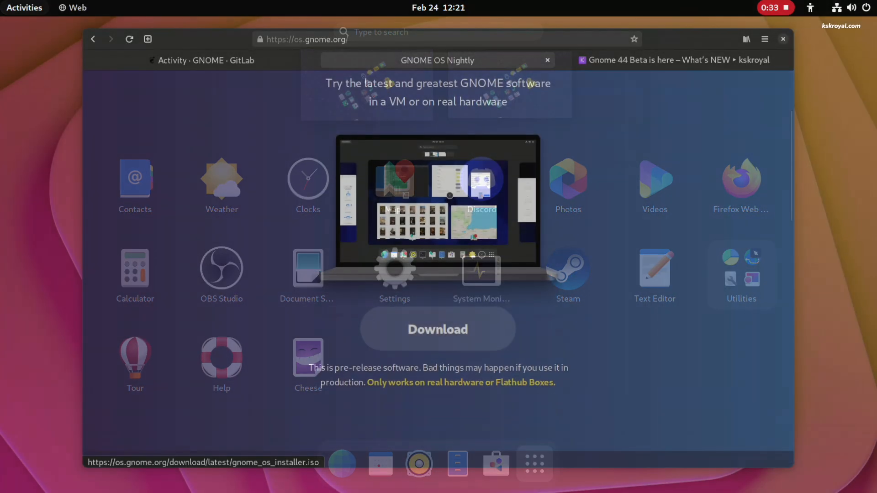
scroll(down, 3)
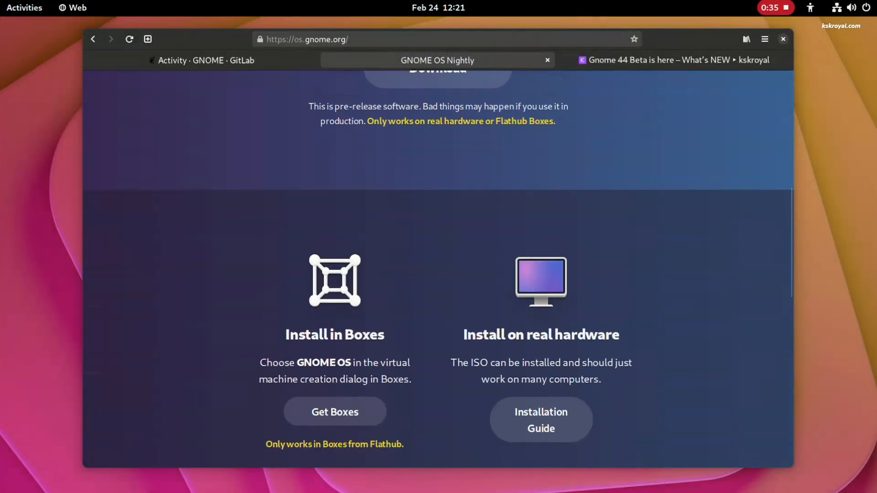
scroll(up, 3)
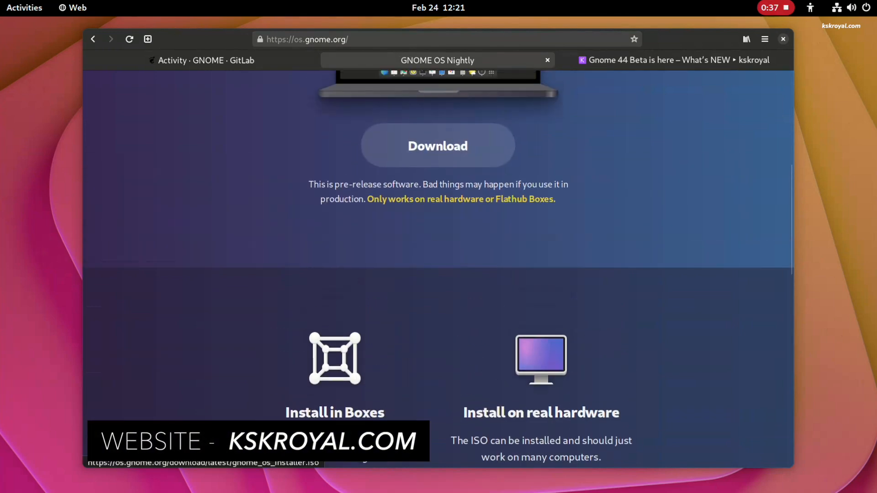
scroll(up, 3)
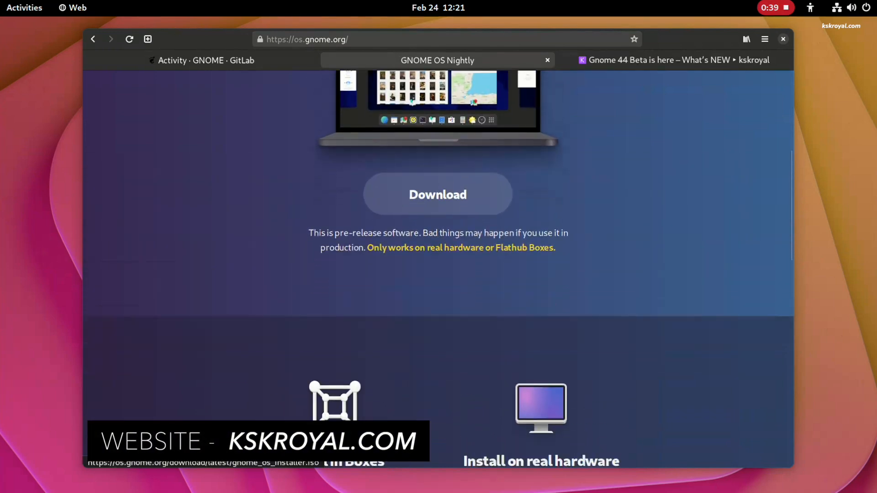
scroll(down, 3)
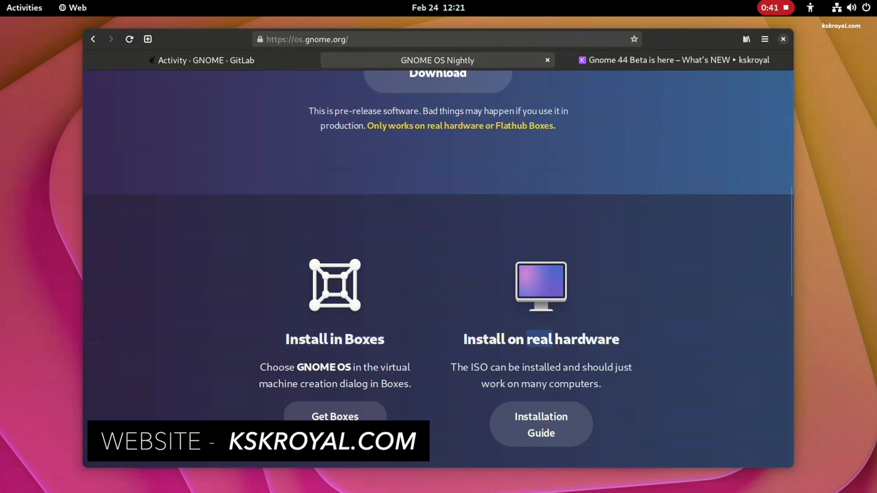
scroll(down, 3)
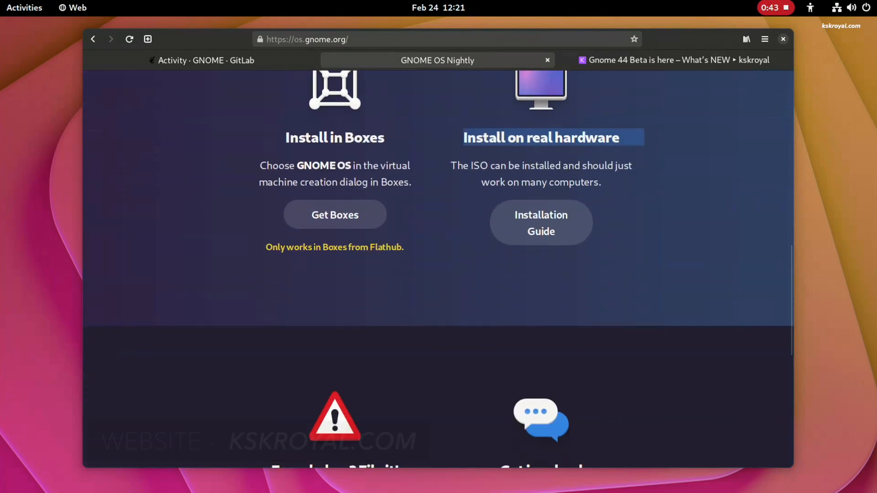